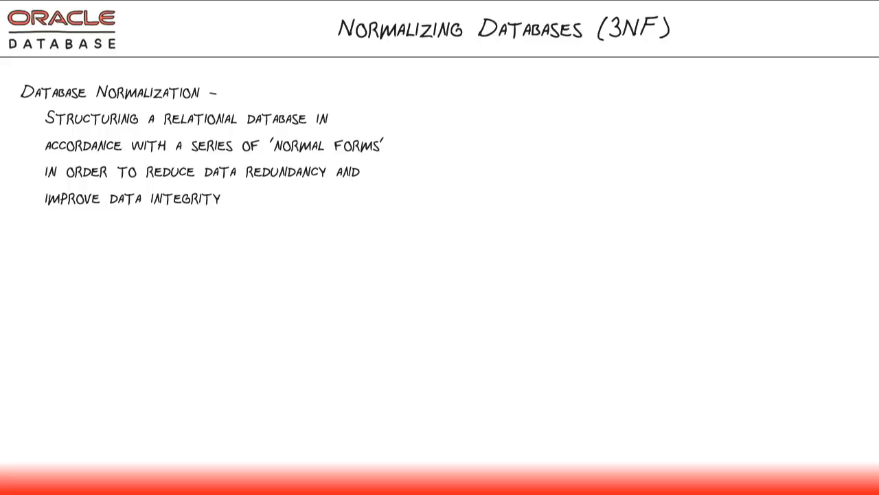
# Underline the opening phrases of the normalization definition about structuring a relational database
pyautogui.moveTo(42, 128); pyautogui.dragTo(329, 128)
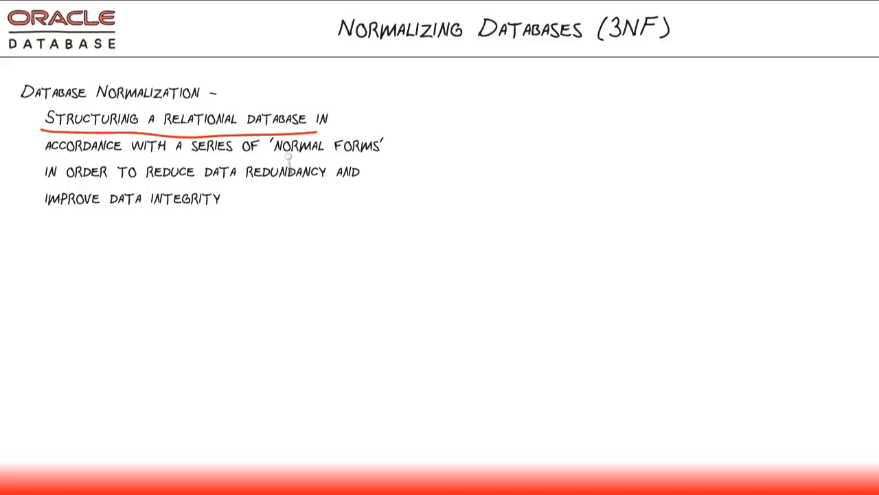
pyautogui.moveTo(275, 155); pyautogui.dragTo(385, 155)
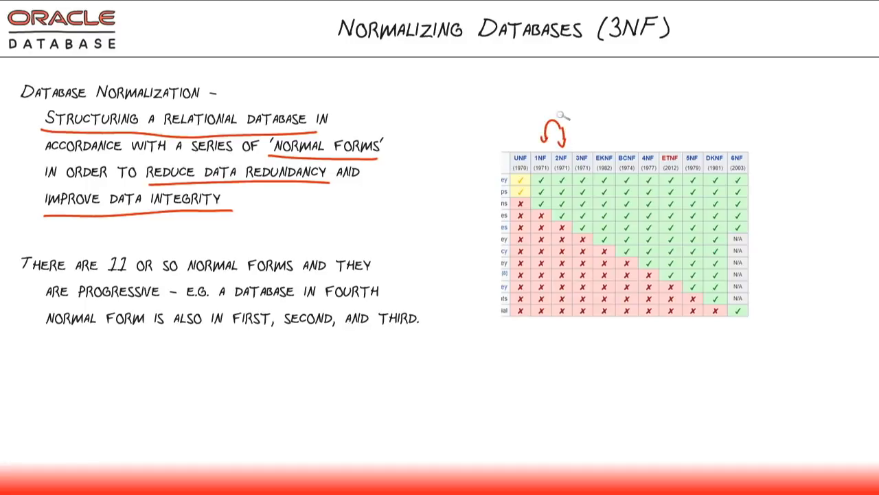
# Circle 3NF, draw a diagonal arrow across the chart, and add the note 'THIRD NORMAL FORM (3NF) IS TYPICALLY CONSIDERED A NORMALIZED DATABASE' with an underline
pyautogui.click(583, 161)
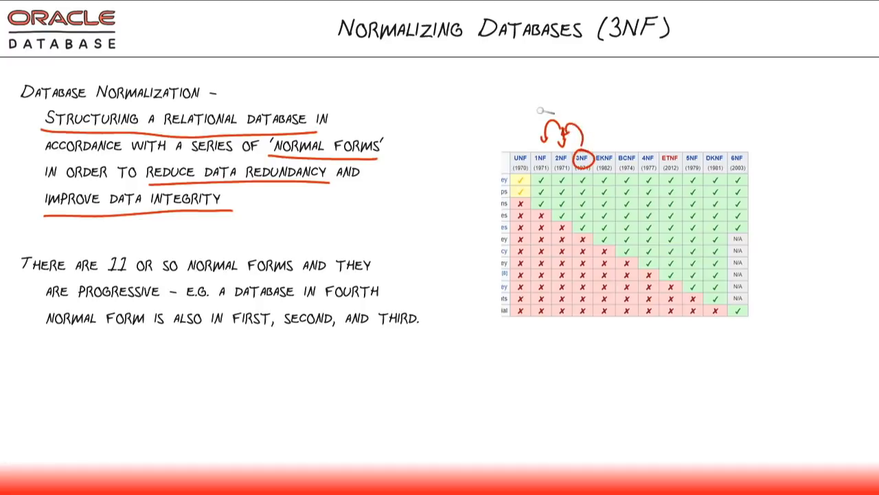
pyautogui.moveTo(515, 179); pyautogui.dragTo(625, 254)
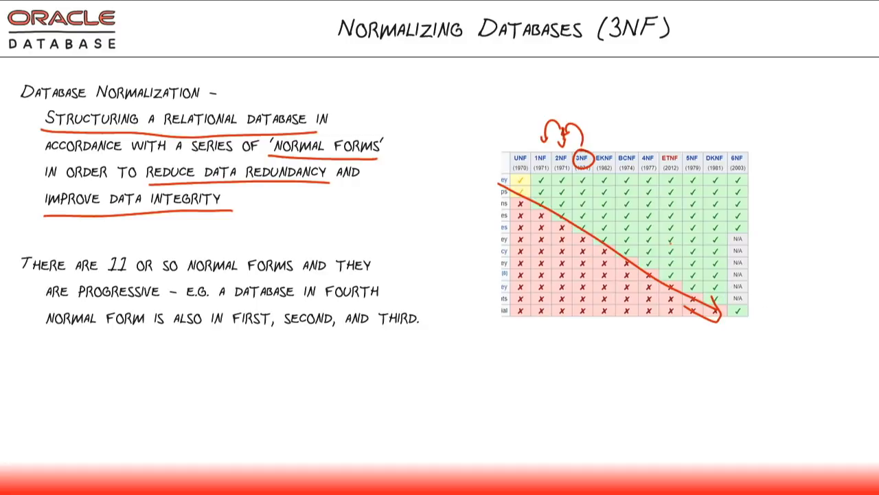
pyautogui.write("THIRD NORMAL FORM (3NF) IS TYPICALLY CONSIDERED A 'NORMALIZED DATABASE'")
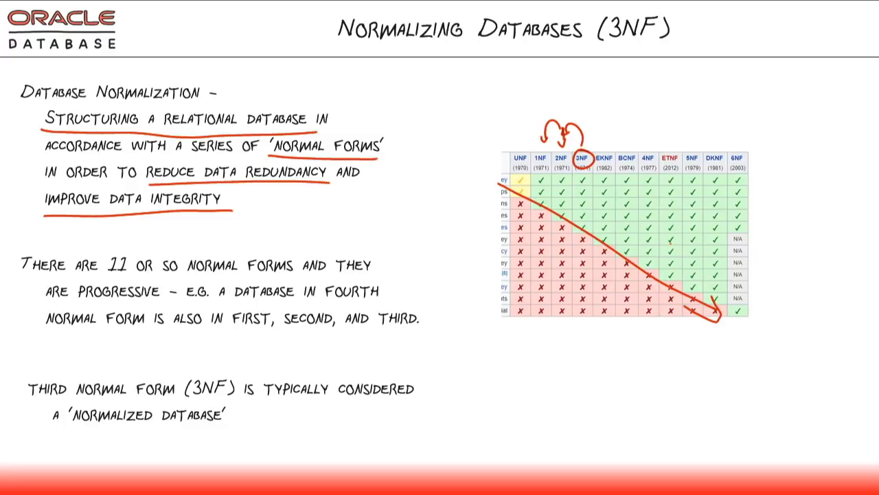
pyautogui.moveTo(68, 429); pyautogui.dragTo(230, 429)
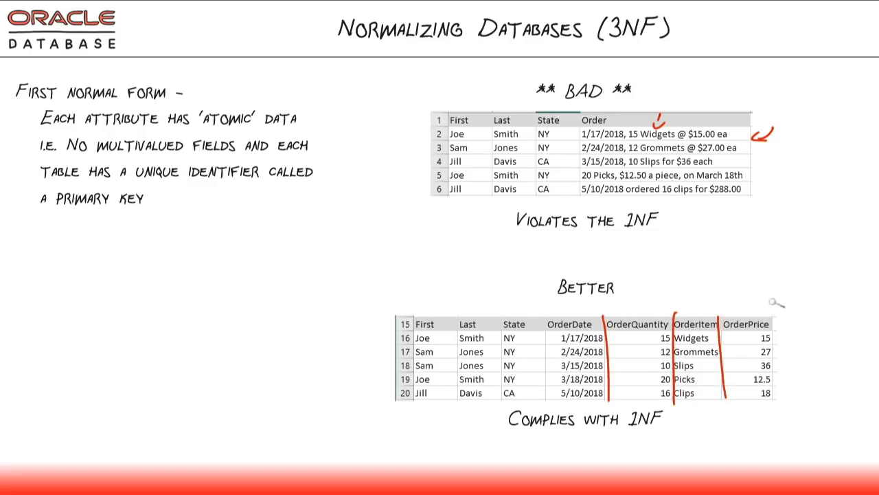
# Draw a red dividing line between columns of the 1NF-compliant Better table
pyautogui.moveTo(773, 295); pyautogui.dragTo(780, 395)
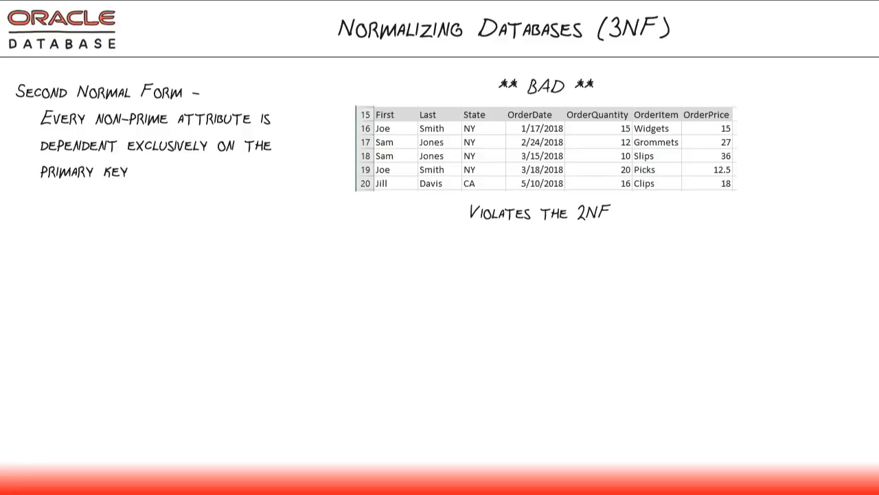
# Mark and circle the repeated customer rows in the bad 2NF table
pyautogui.moveTo(567, 230); pyautogui.dragTo(615, 230)
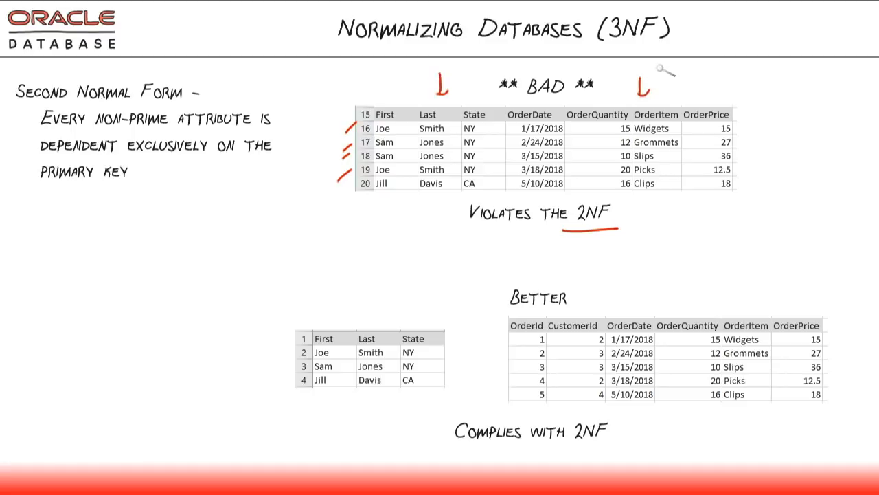
pyautogui.moveTo(364, 137); pyautogui.dragTo(371, 147)
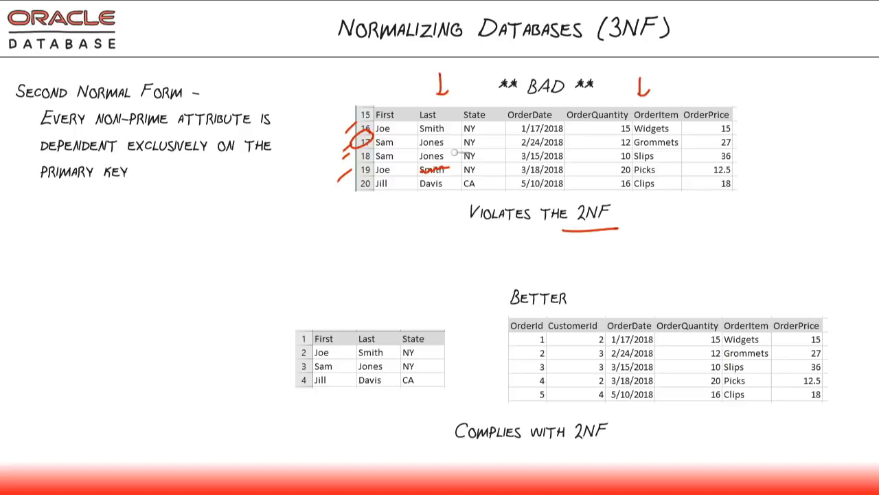
pyautogui.moveTo(337, 399)
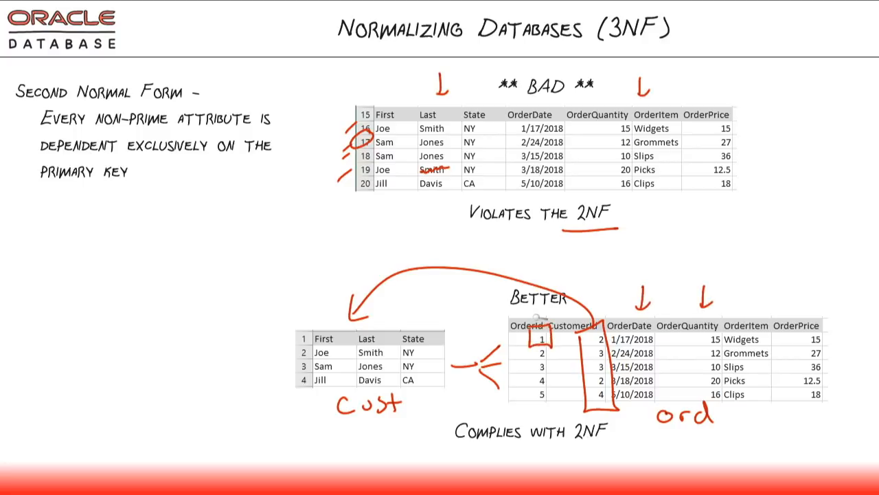
pyautogui.moveTo(528, 370)
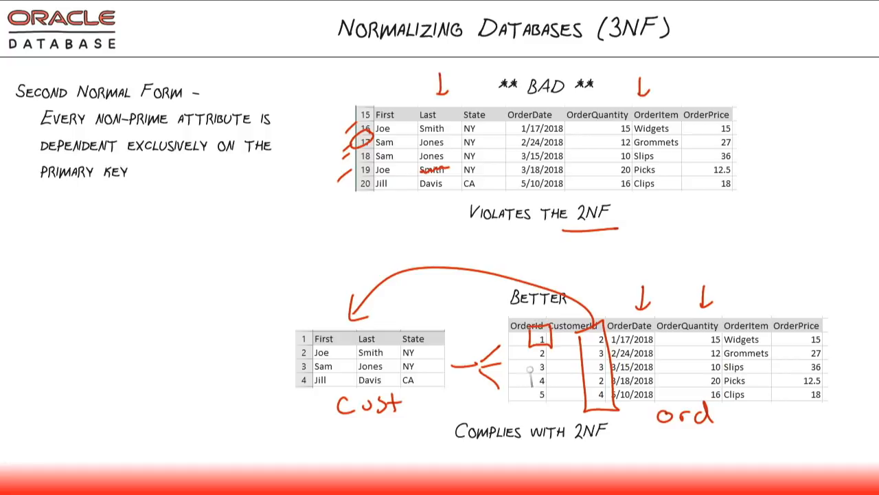
pyautogui.moveTo(518, 401)
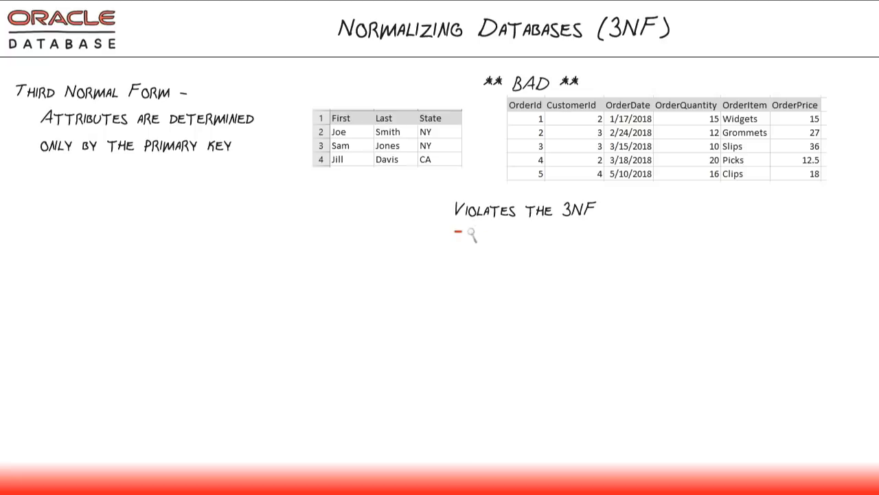
# Underline the 'Violates the 3NF' caption and the Clips item with its price
pyautogui.moveTo(454, 231); pyautogui.dragTo(598, 231)
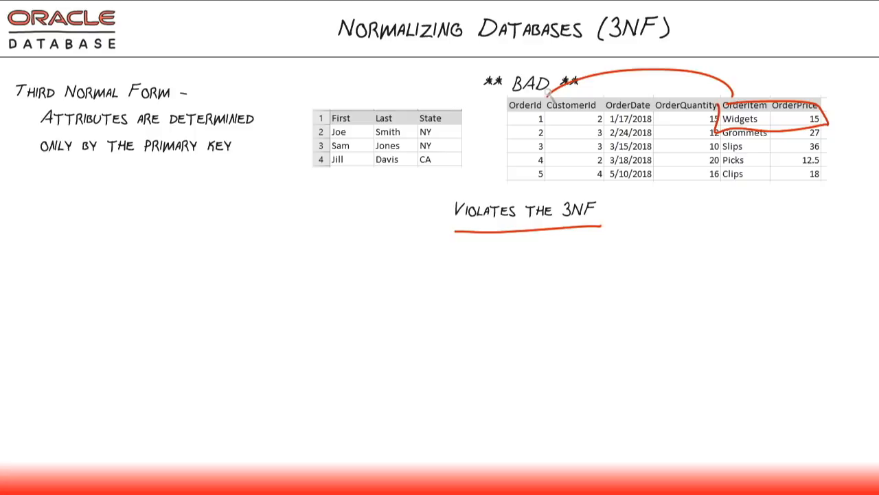
pyautogui.moveTo(732, 195)
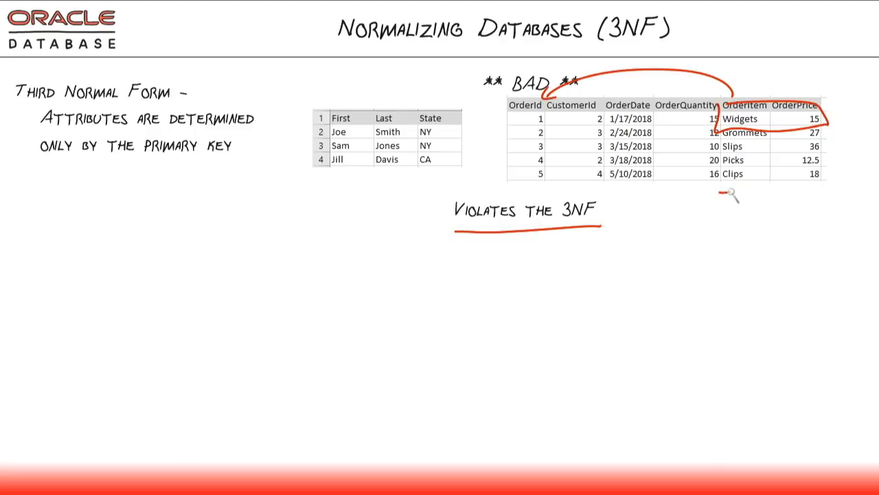
pyautogui.moveTo(721, 193); pyautogui.dragTo(831, 193)
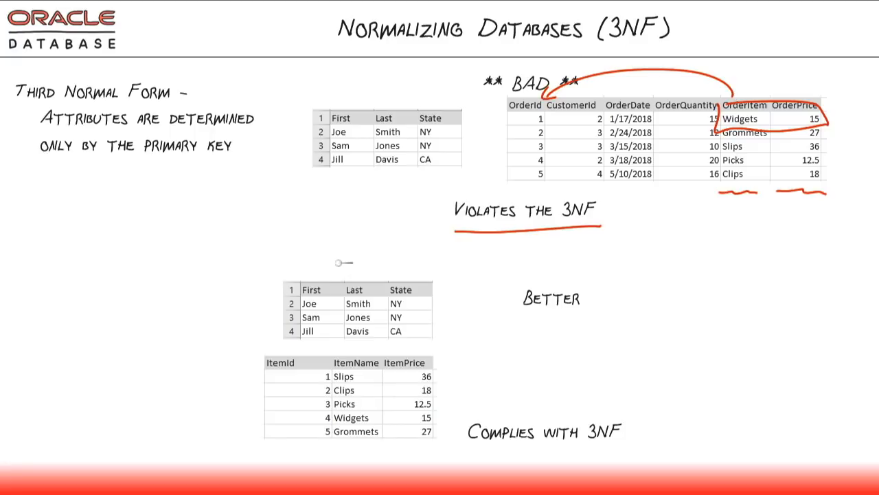
# Label the tables Cust and Items and draw an arrow from ItemId to the Items table
pyautogui.write('Cost')
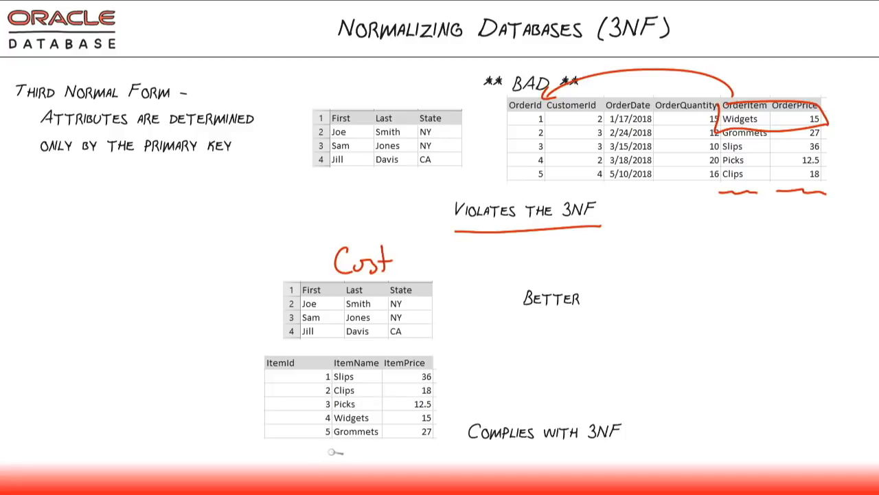
pyautogui.write('Items')
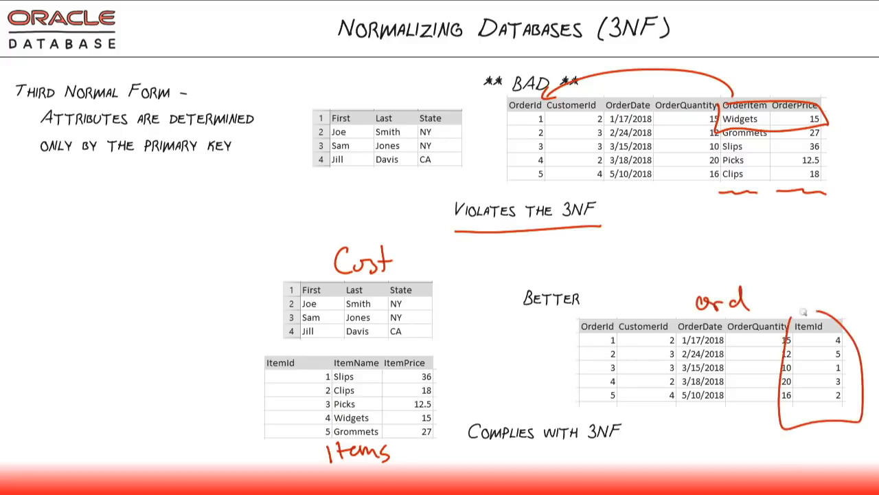
pyautogui.moveTo(790, 412); pyautogui.dragTo(426, 454)
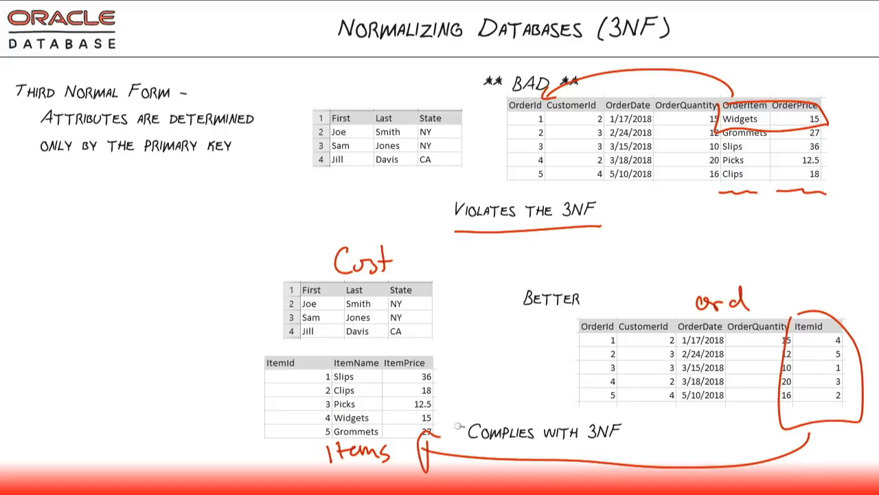
pyautogui.moveTo(821, 395)
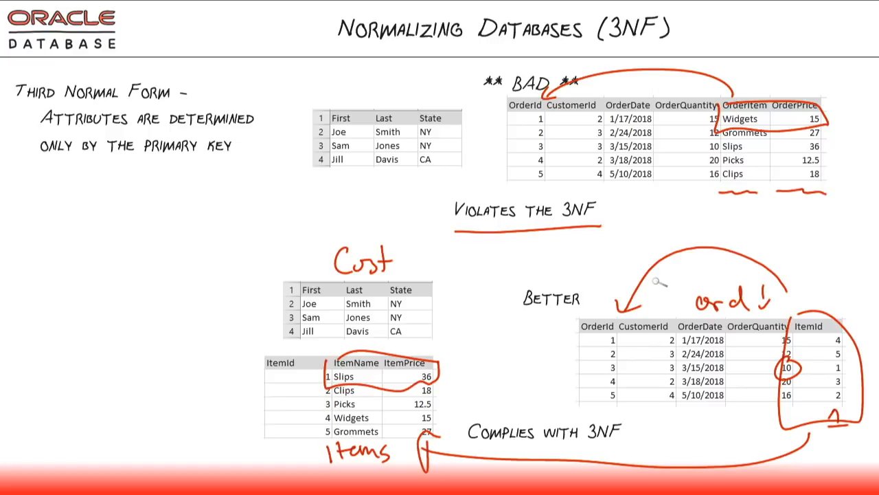
pyautogui.moveTo(318, 421)
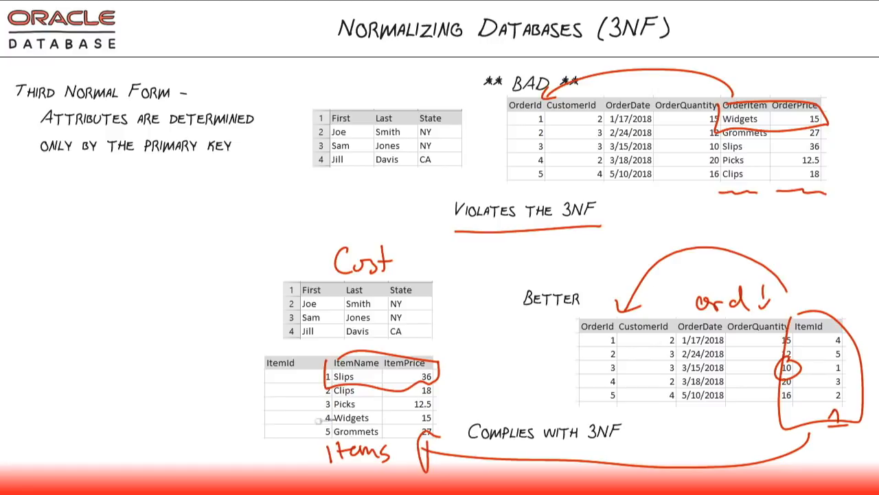